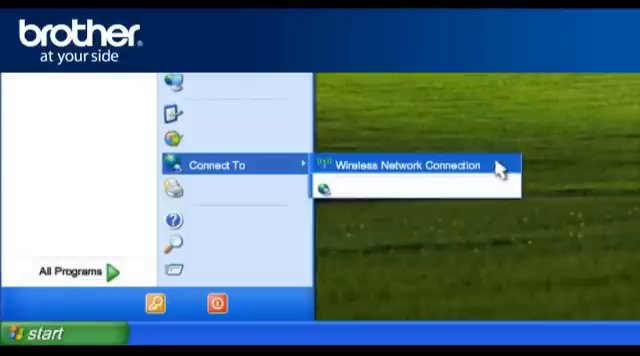
Step: Open the Windows XP Wireless Network Connection from Start > Connect To
click(412, 164)
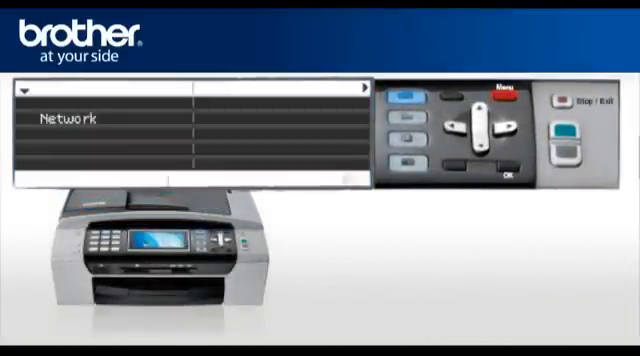
Step: Go into the machine's Network menu and select the WLAN entry
click(476, 150)
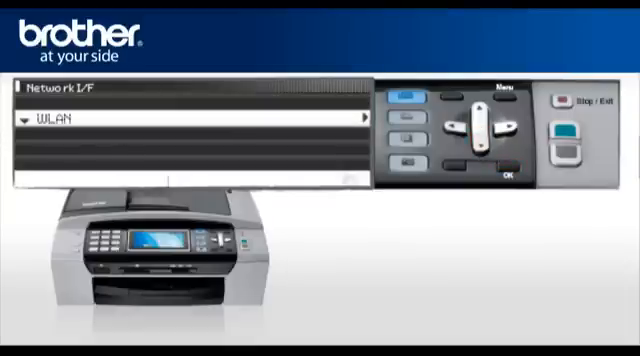
click(504, 164)
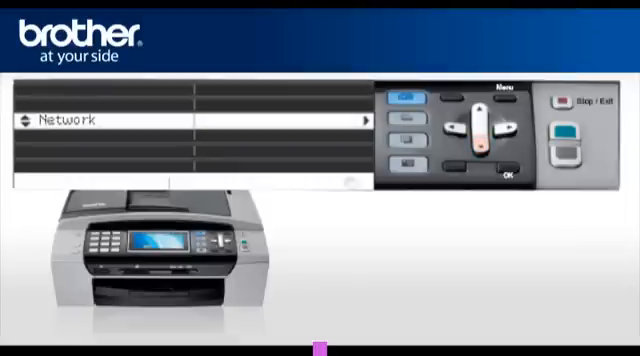
Step: Return to Network > WLAN and launch the Setup Wizard to the password prompt
click(506, 172)
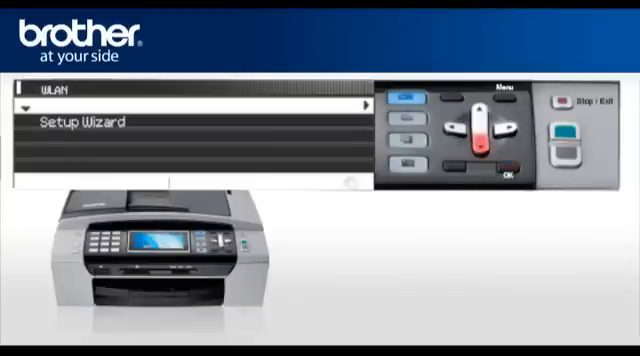
click(510, 144)
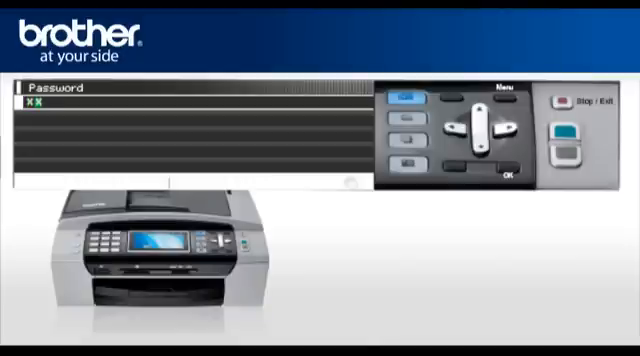
Step: Enter the network key on the dial pad and confirm it with OK
click(506, 166)
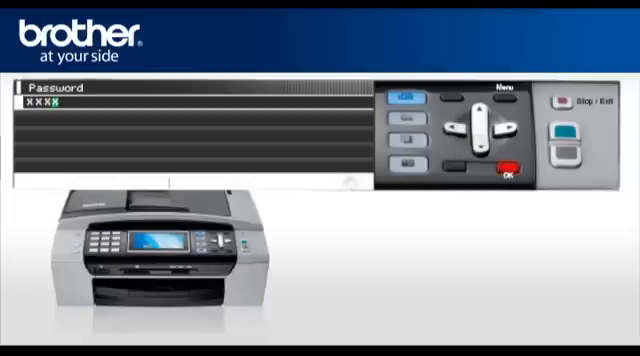
click(512, 164)
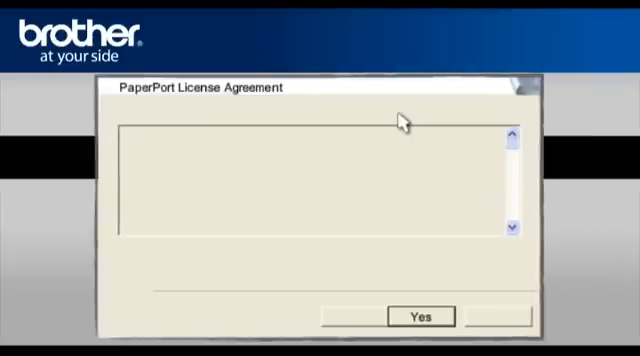
mouse_move(428, 250)
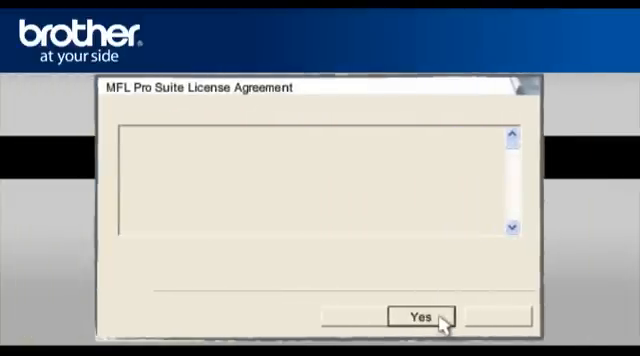
Step: Answer Yes to the MFL-Pro Suite License Agreement to reach the connection type choice
click(418, 316)
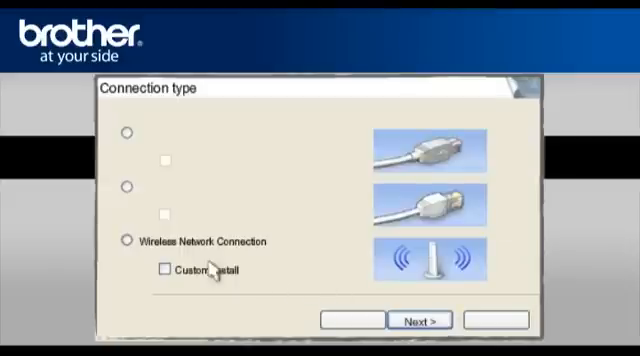
Step: Choose Wireless Network Connection as the installation connection type and continue
click(128, 242)
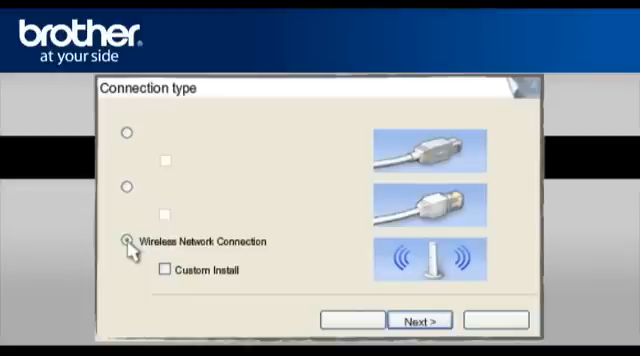
click(128, 240)
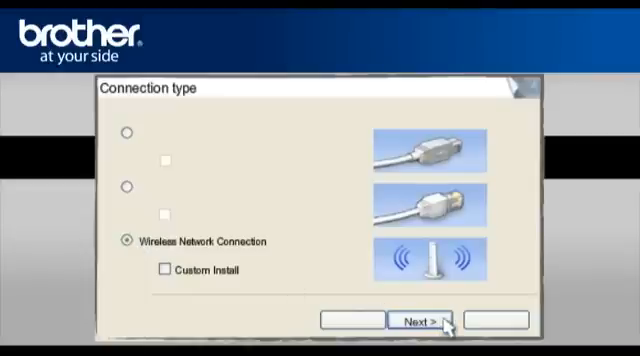
click(420, 320)
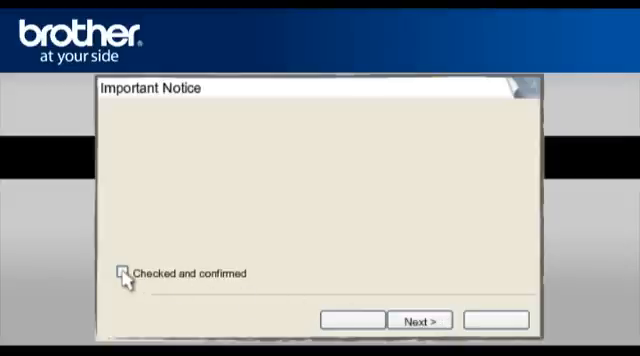
Step: Tick 'Checked and confirmed' on the important notice and continue to the firewall screen
click(124, 274)
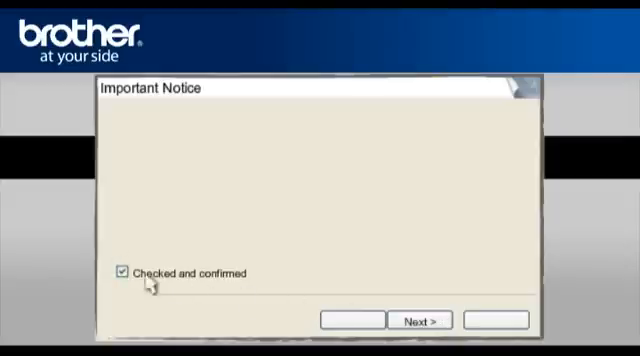
click(420, 320)
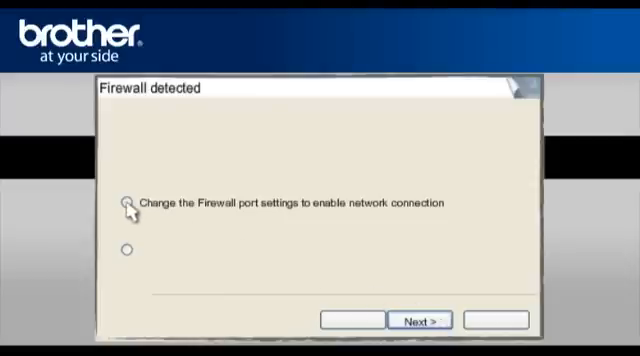
Step: Select 'Change the Firewall port settings', pass online registration and reach the Finish screen
click(128, 202)
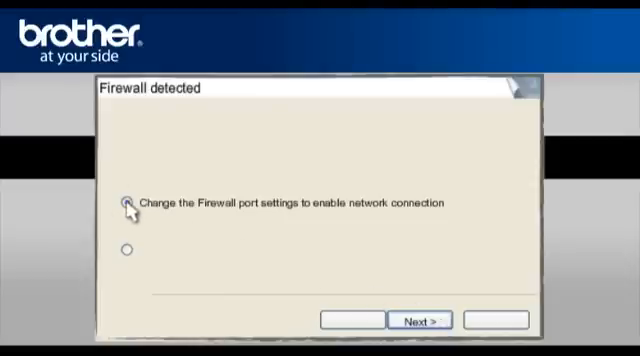
click(420, 320)
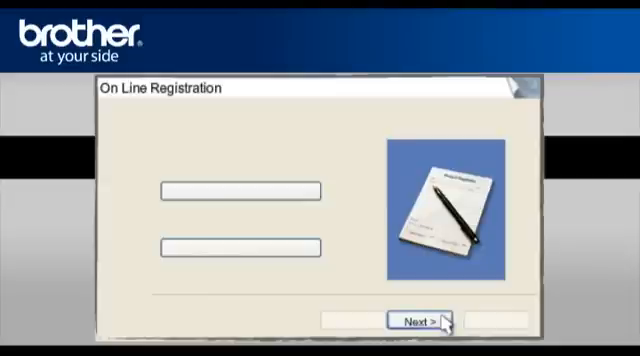
click(416, 320)
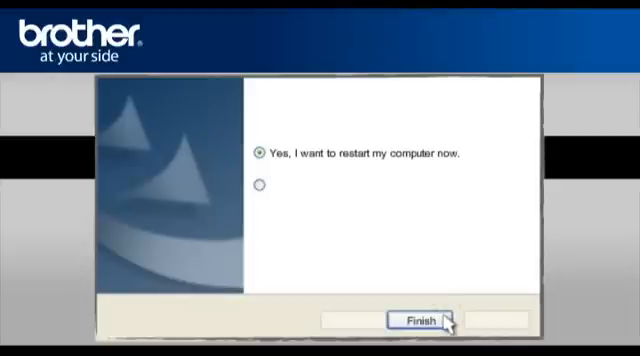
mouse_move(310, 212)
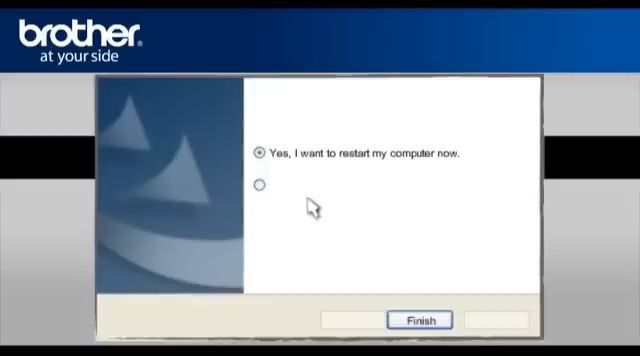
mouse_move(472, 174)
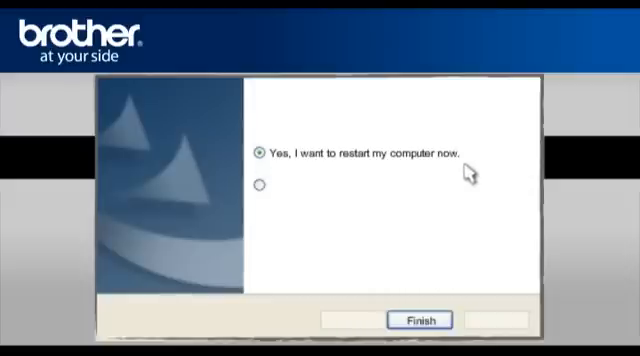